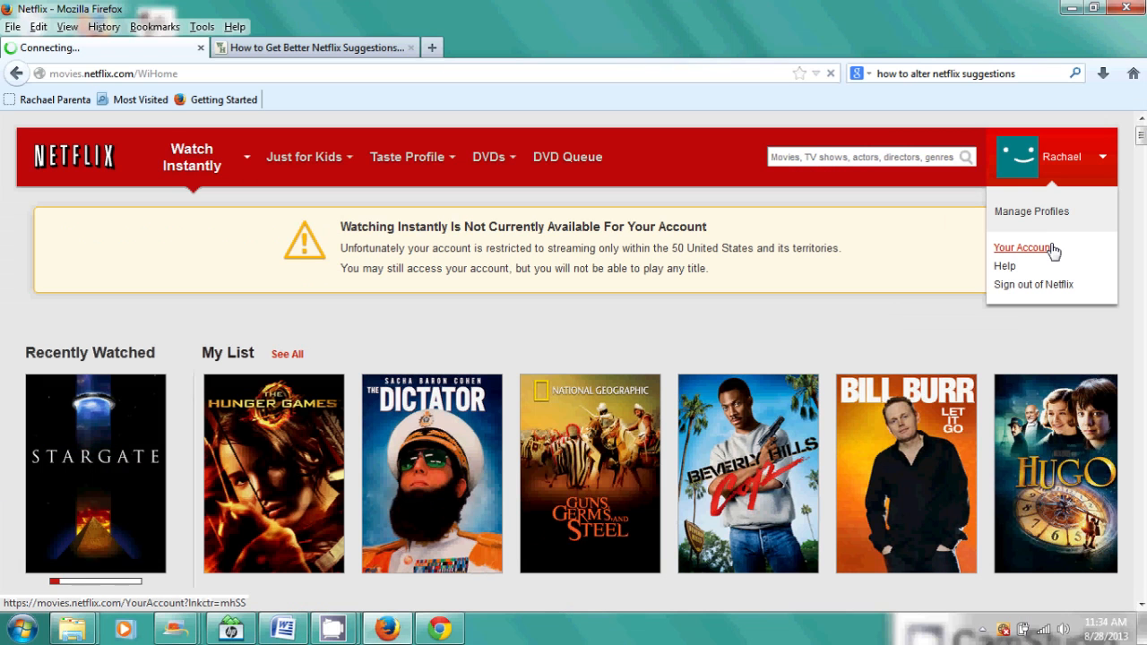
Step: Go from Your Account to the Taste Preferences mood ratings page
left_click(1021, 247)
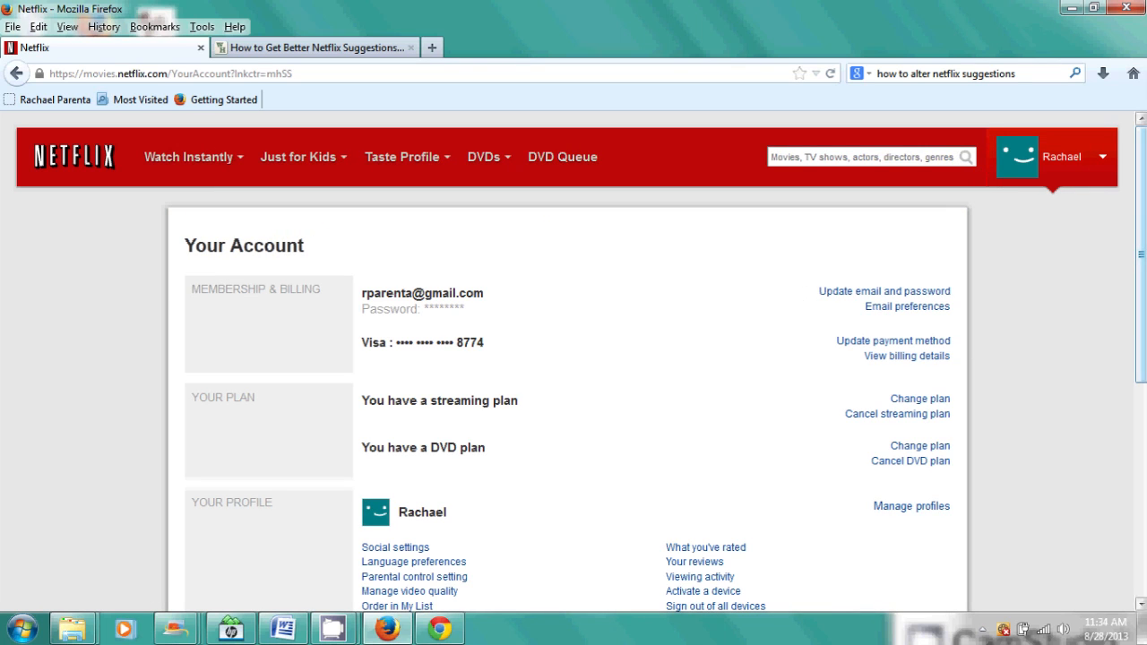
left_click(405, 157)
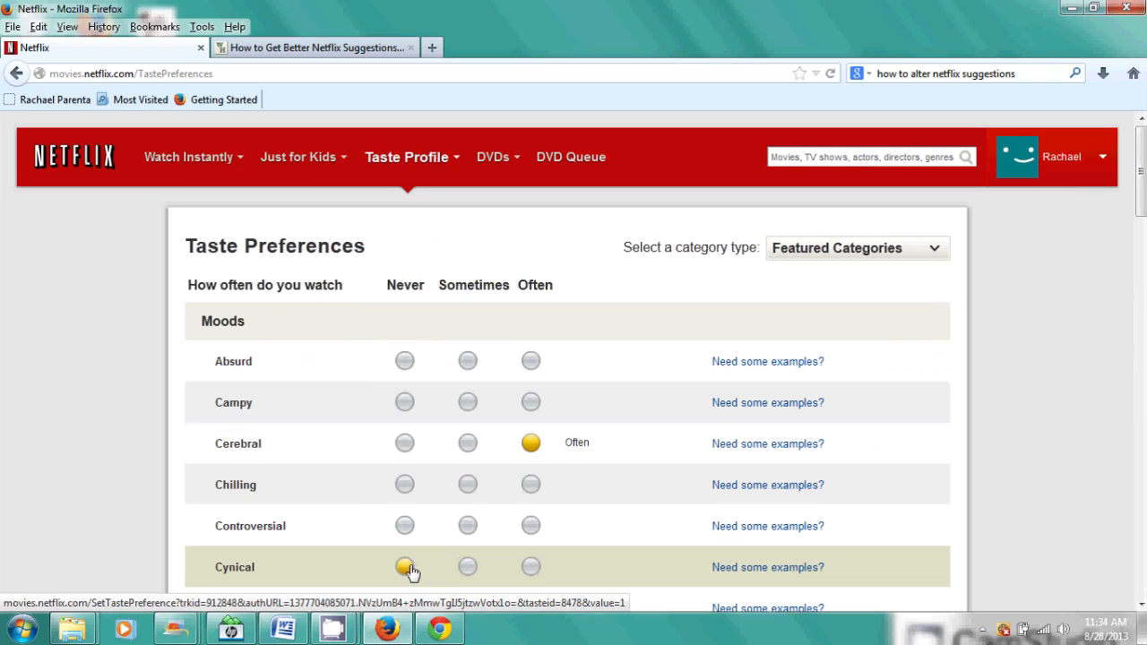
Step: Cycle Absurd through Never, Sometimes and Often, ending on Sometimes
left_click(404, 566)
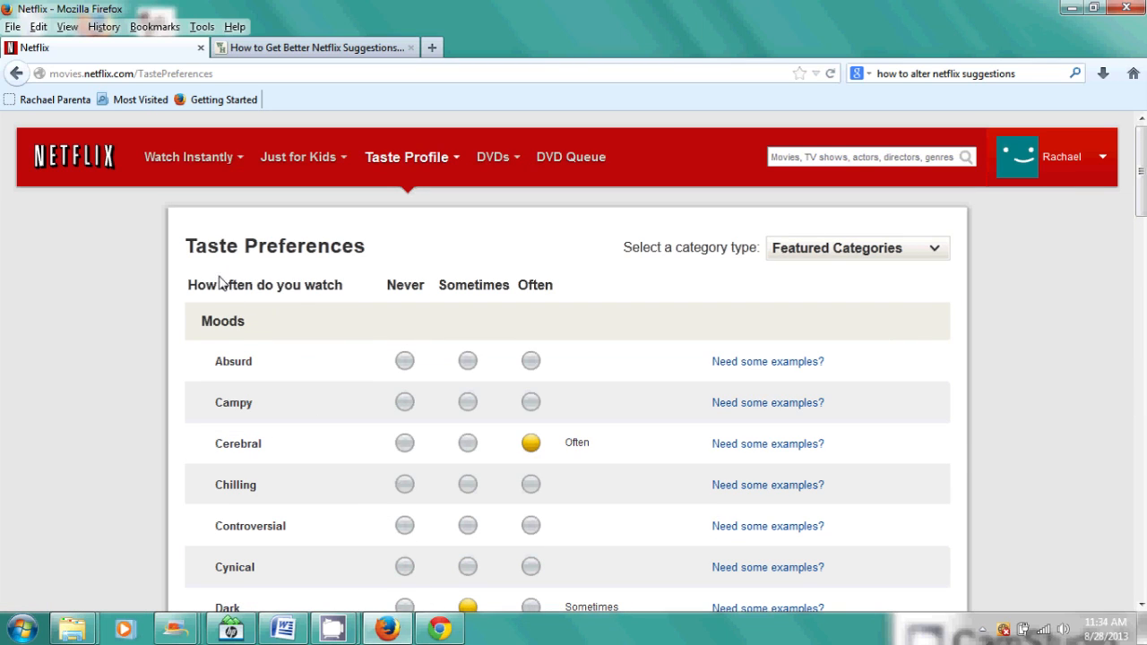
mouse_move(224, 361)
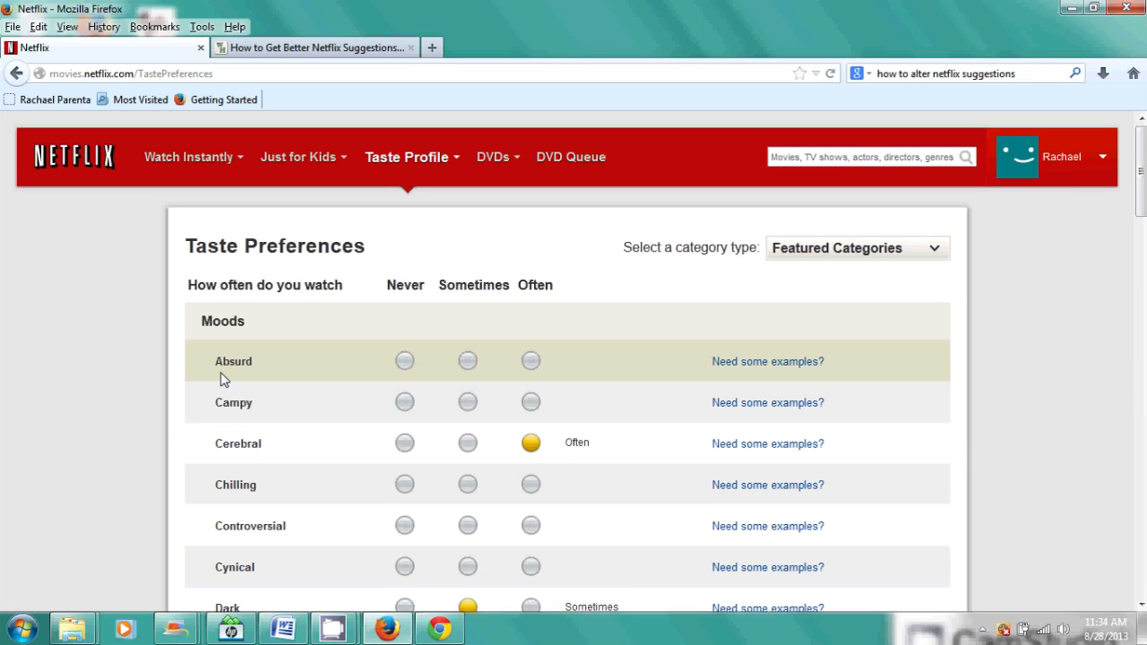
left_click(404, 361)
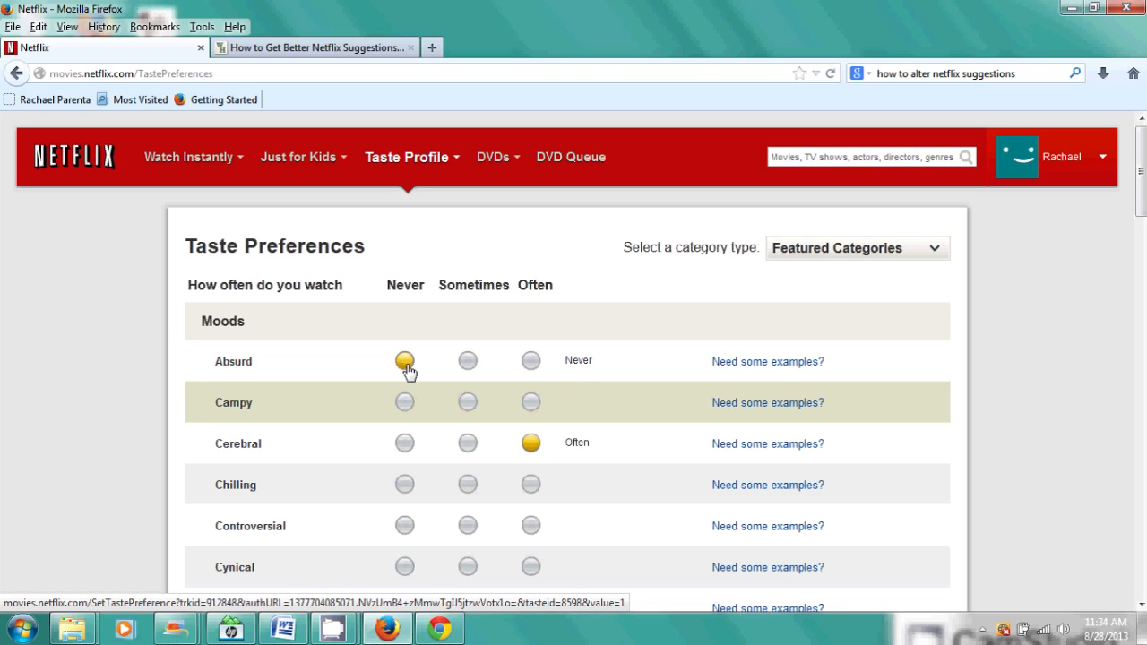
left_click(467, 361)
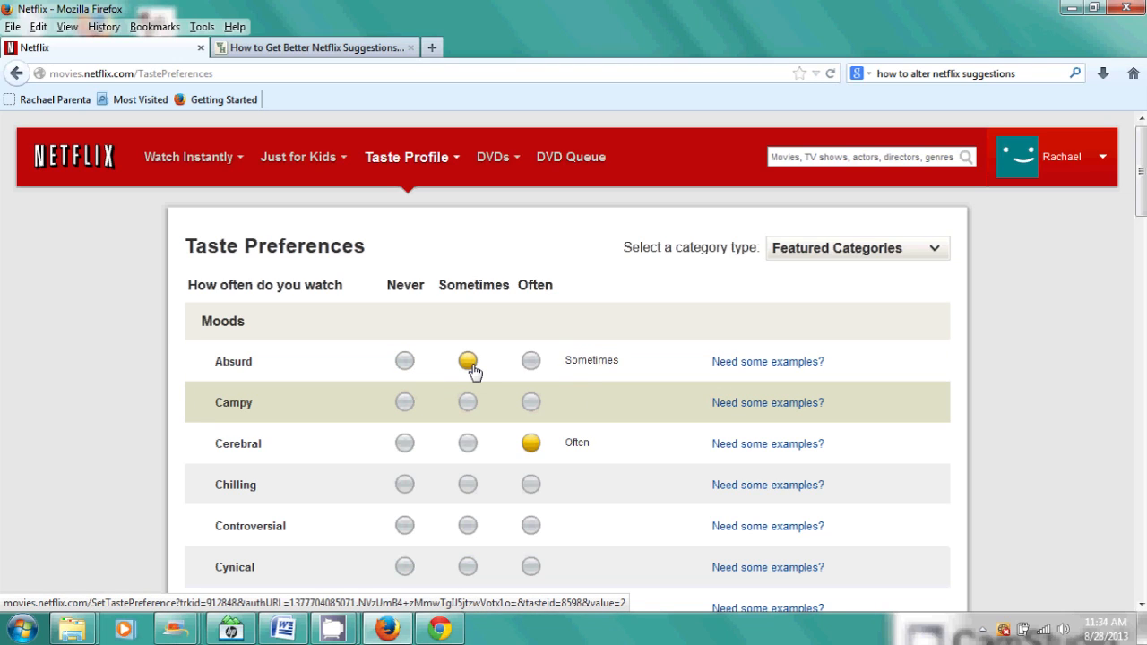
left_click(530, 361)
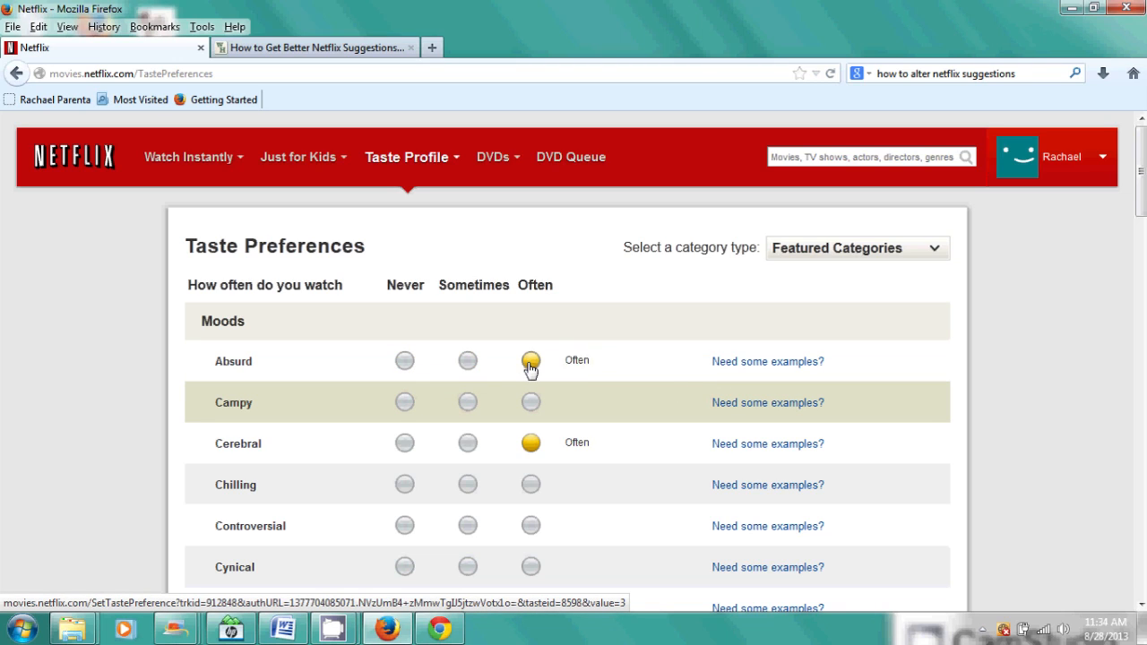
left_click(466, 360)
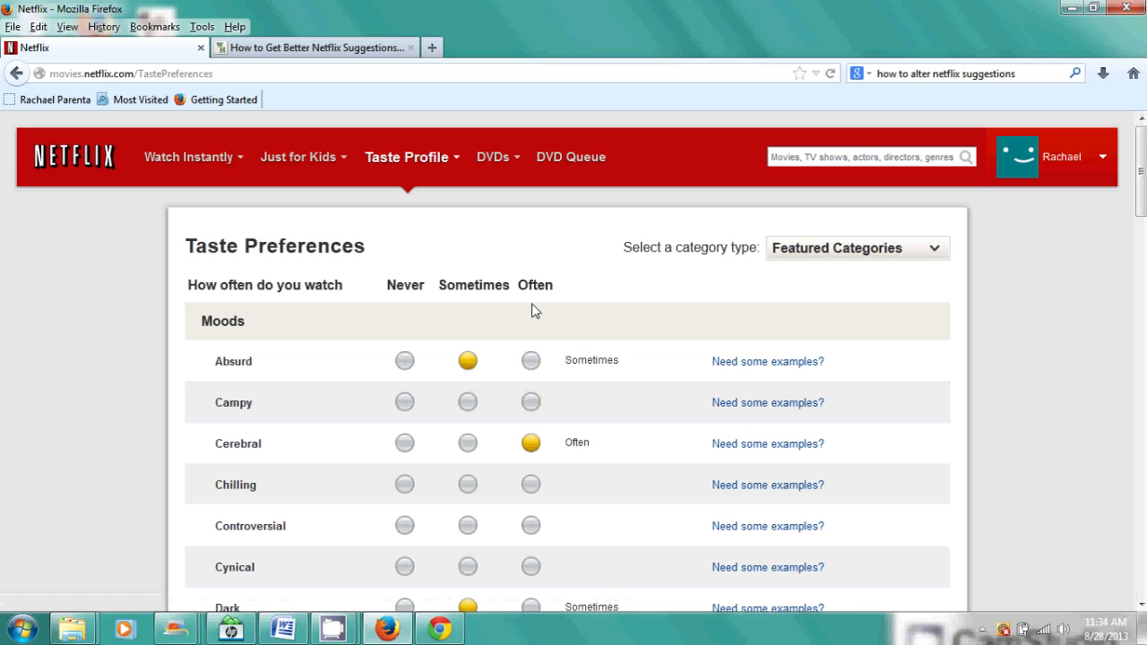